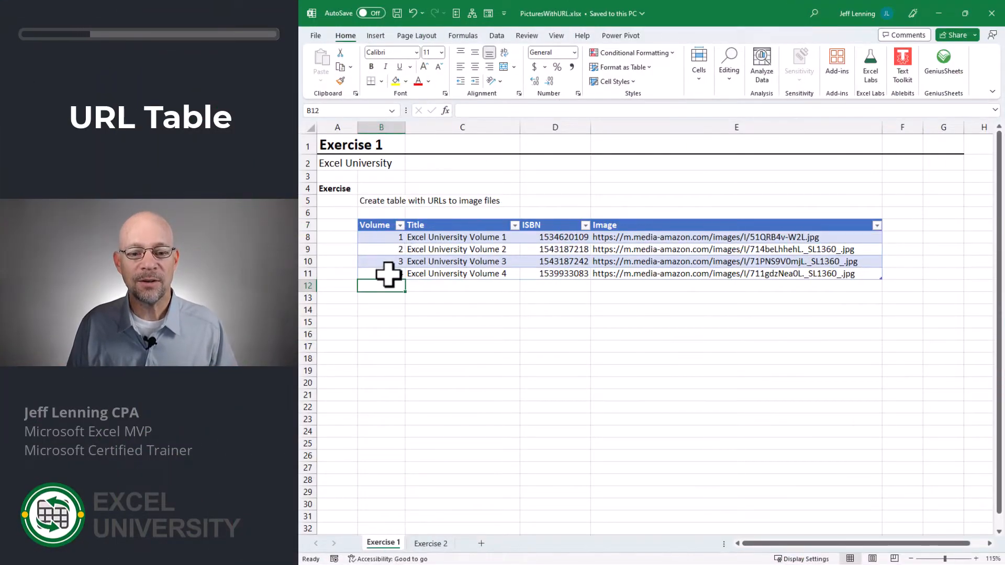
mouse_move(625, 237)
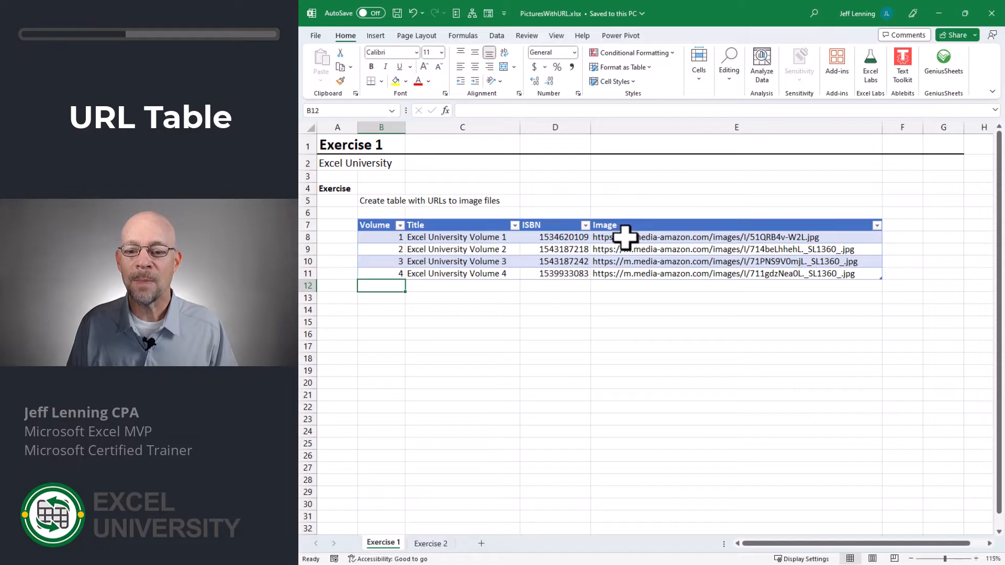
mouse_move(633, 307)
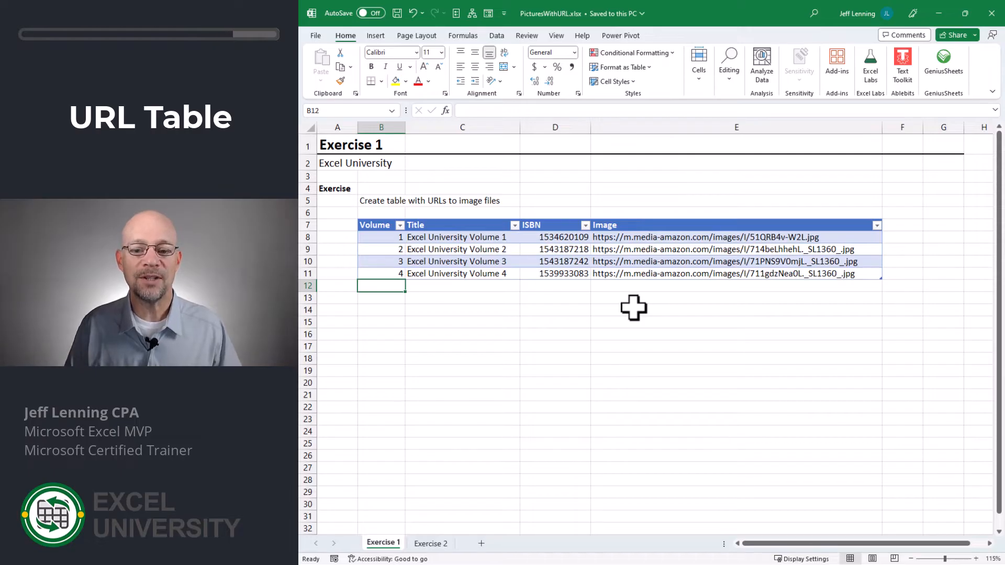
Step: Switch from the Exercise 1 URL table to the Exercise 2 sheet
left_click(431, 544)
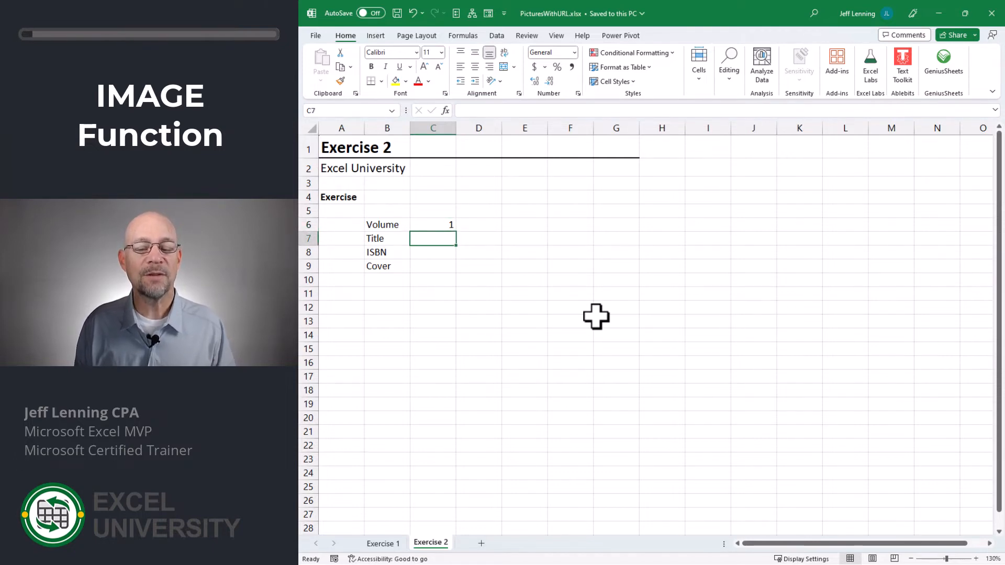
left_click(433, 266)
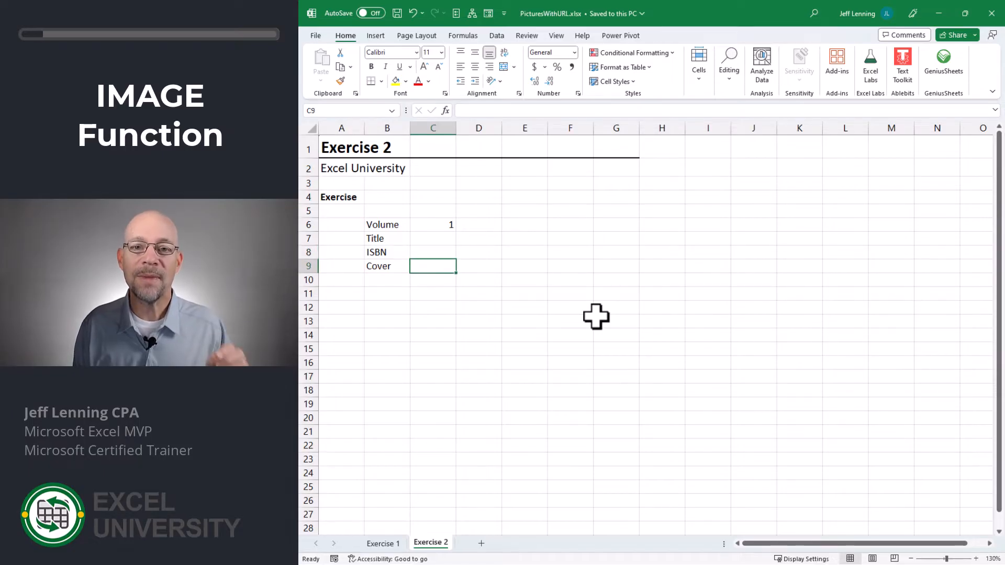
left_click(432, 238)
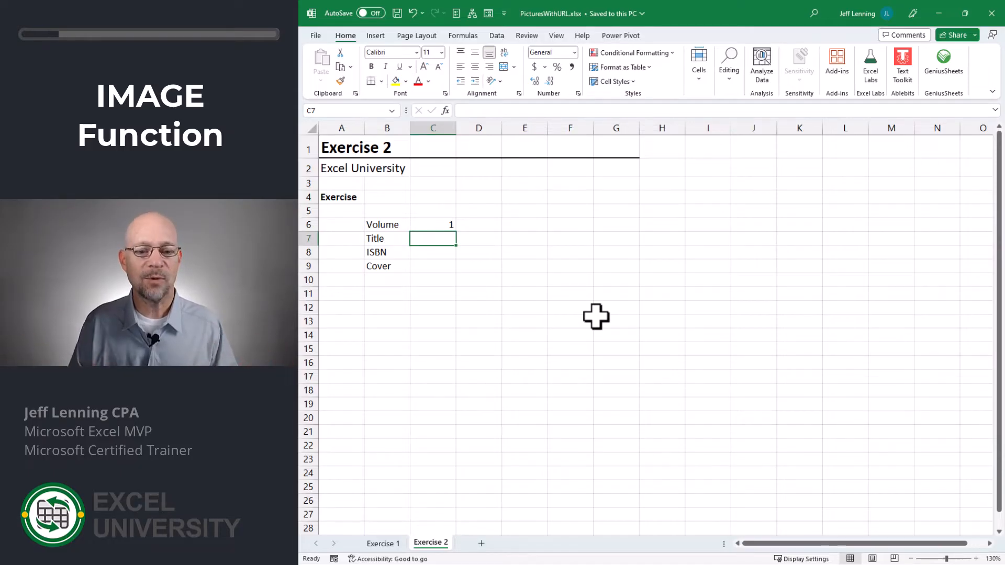
Step: Enter =XLOOKUP(C6,Table1[Volume],Table1[Title]) in C7 to return Excel University Volume 1
type("=")
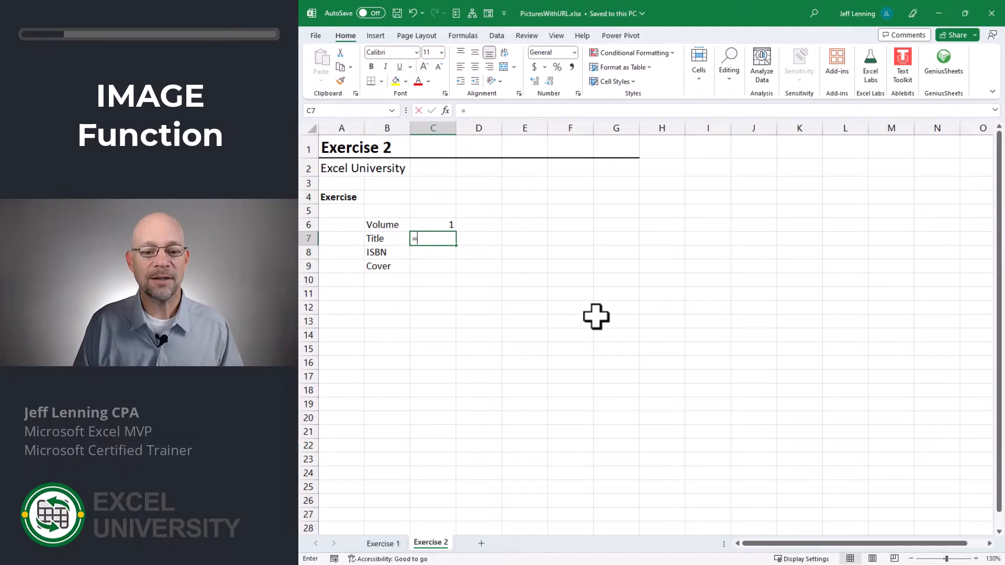
type("=XLOOKUP(C6,")
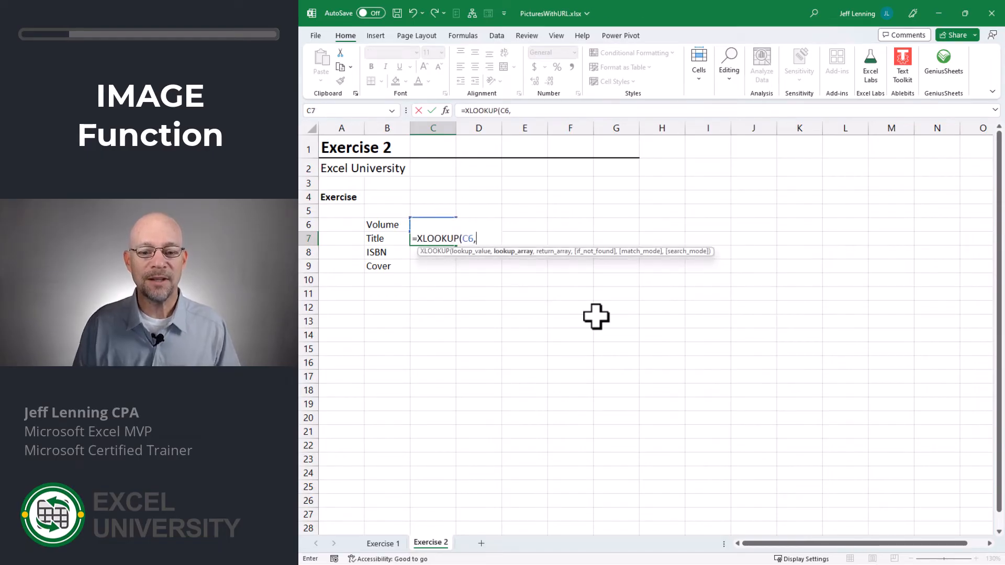
left_click(383, 543)
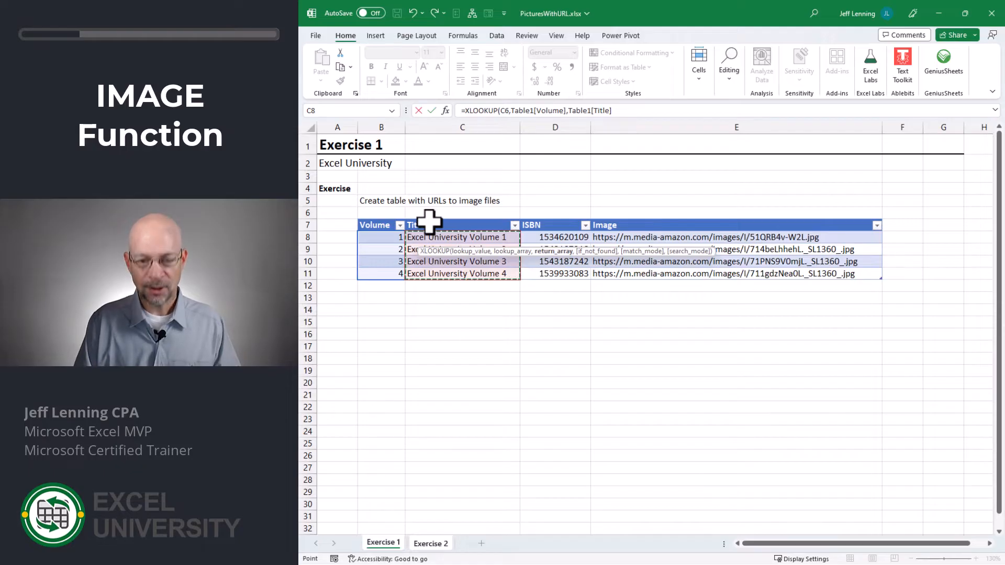
left_click(431, 543)
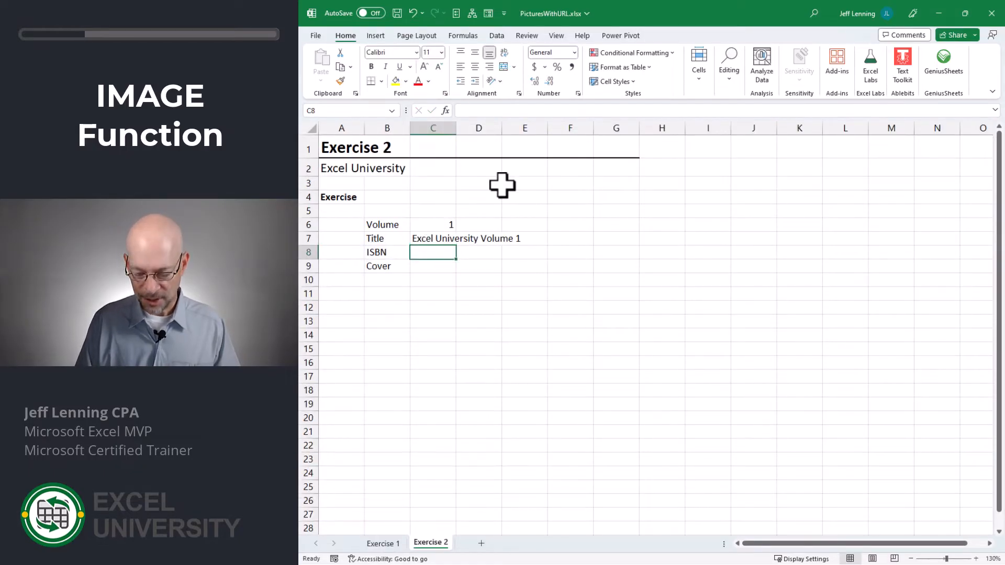
type("=XLOOKUP(C7")
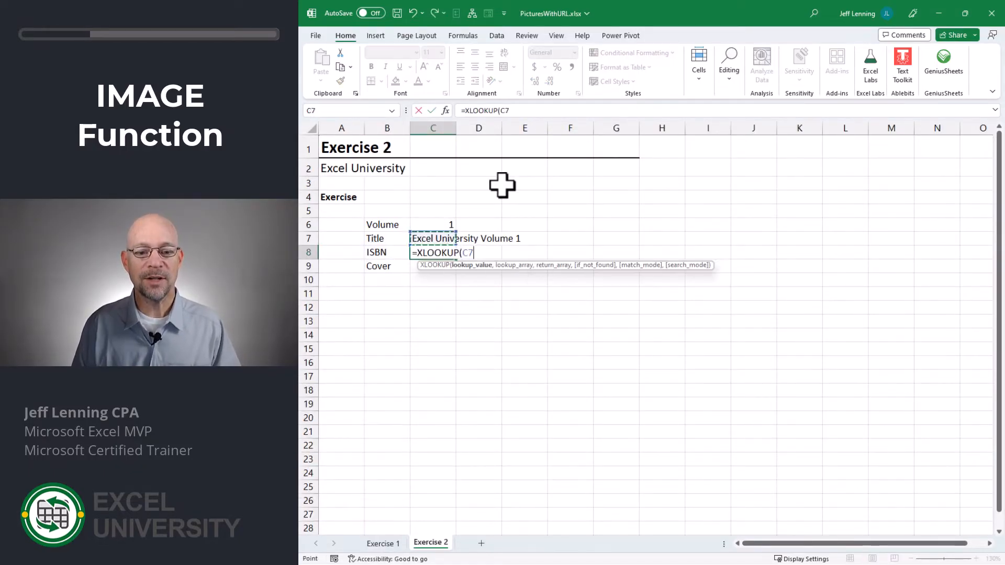
left_click(432, 224)
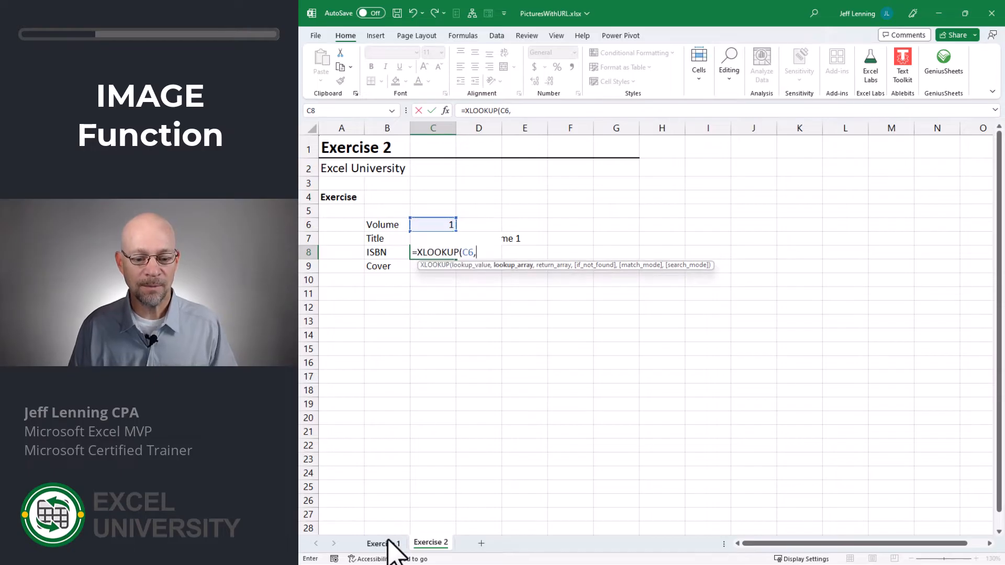
left_click(383, 543)
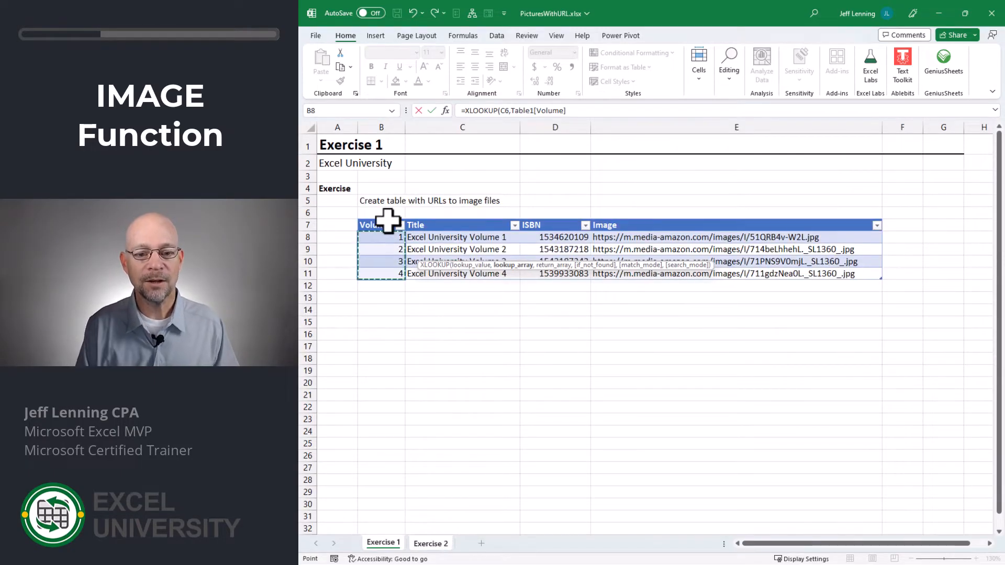
type(",")
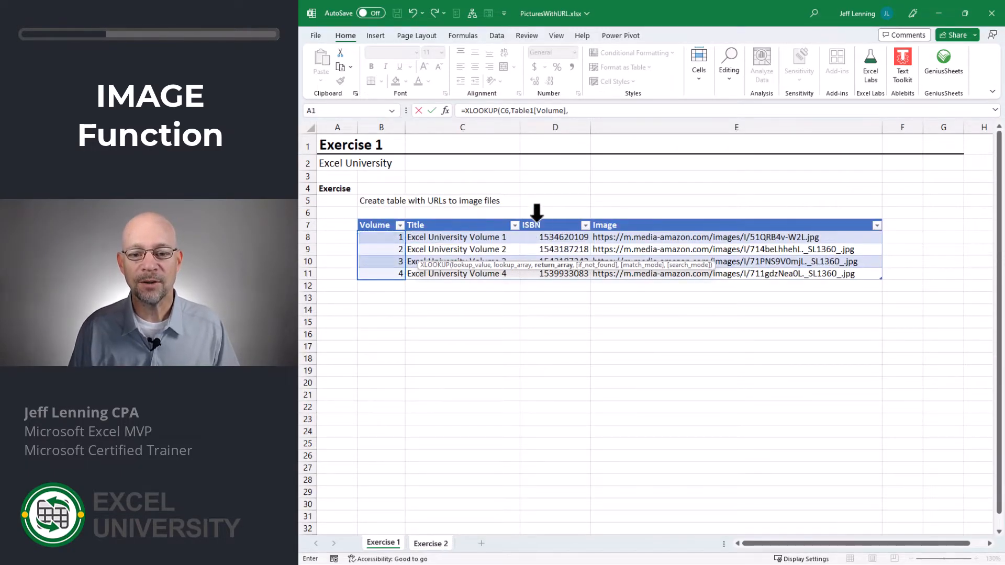
left_click(431, 544)
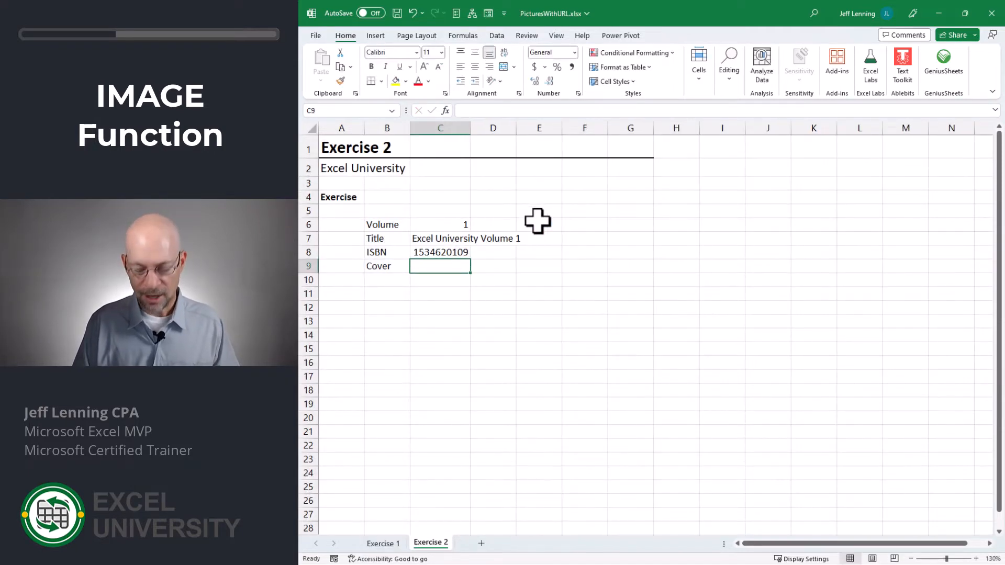
Step: Enter =XLOOKUP(C6,Table1[Volume],Table1[Image]) in C9 to return volume 1's cover URL
type("=XLOOKUP(")
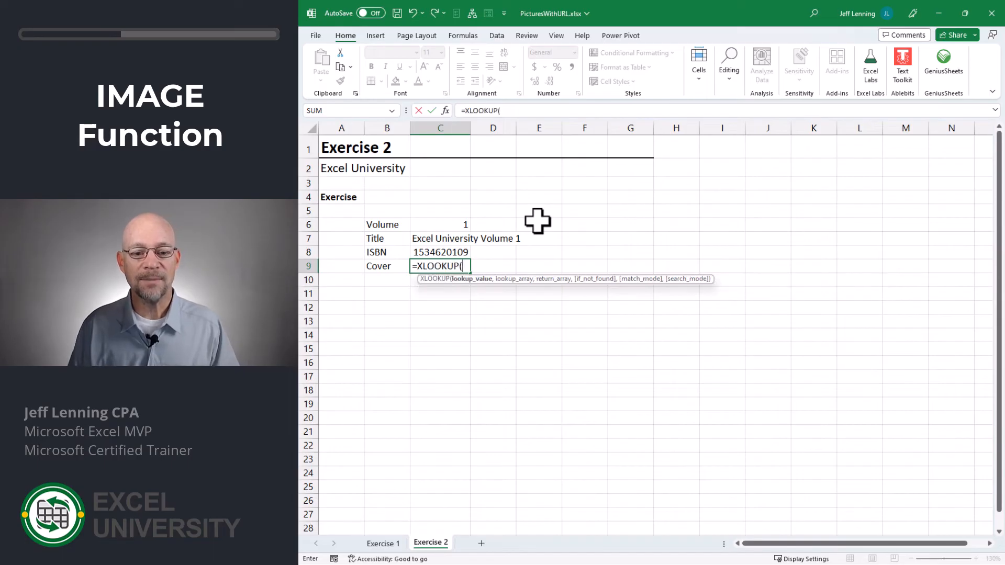
left_click(440, 226)
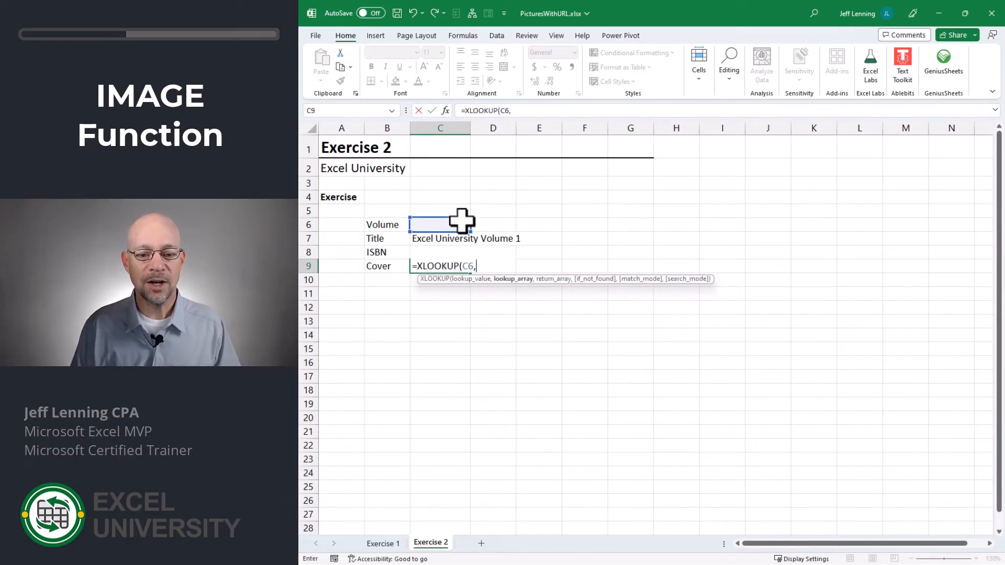
left_click(383, 544)
type("Table1[Volume],")
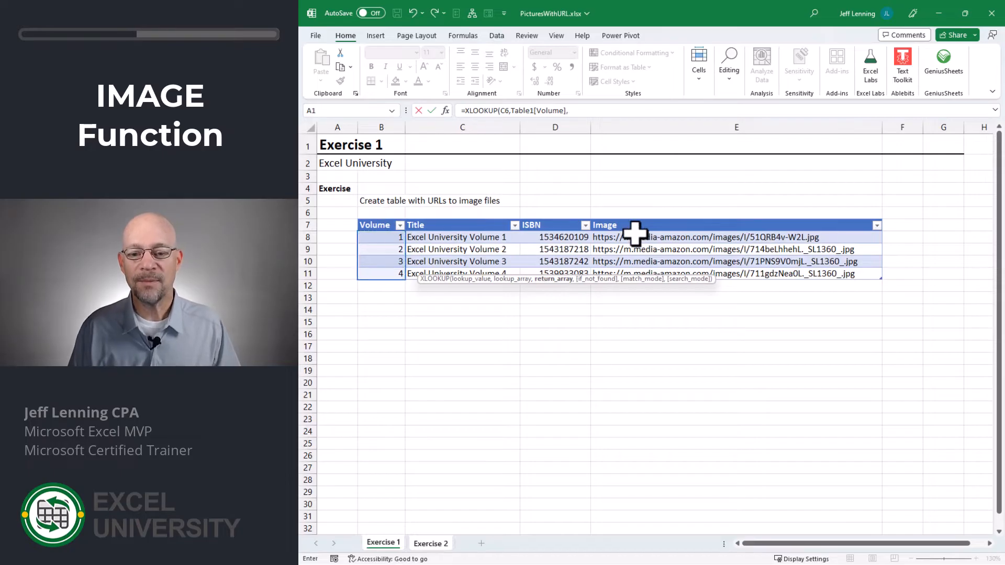
left_click(430, 543)
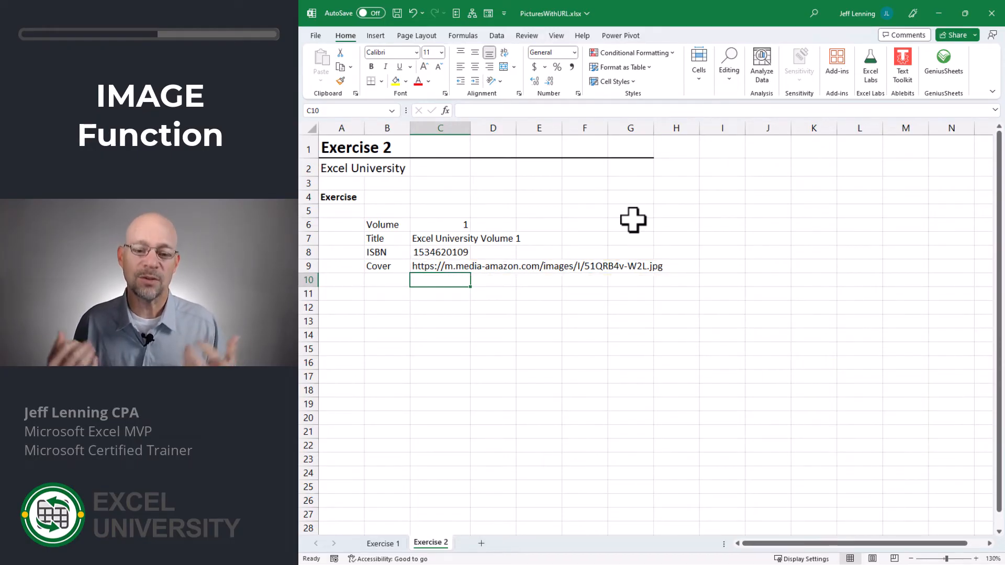
Step: Wrap the C9 lookup as =IMAGE(XLOOKUP(C6,Table1[Volume],Table1[Image])) to show the cover picture
type("=XLOOKUP(C6,Table1[Volume],Table1[Image])")
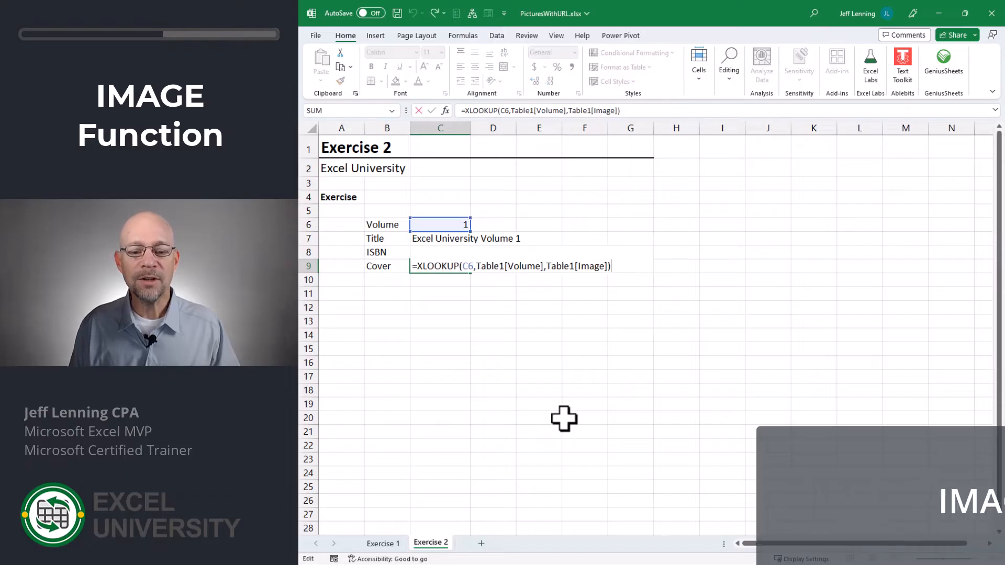
type("imag")
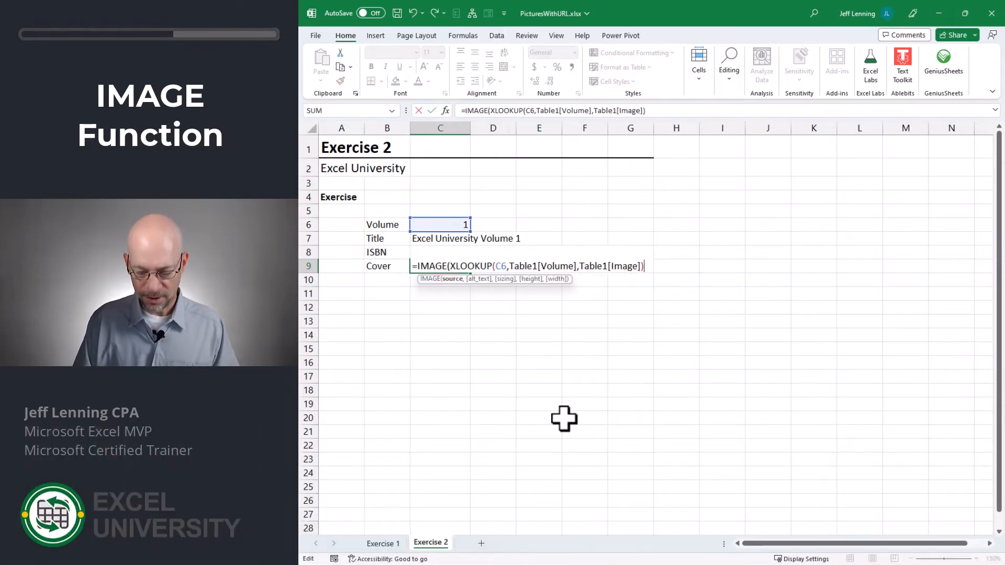
type(")")
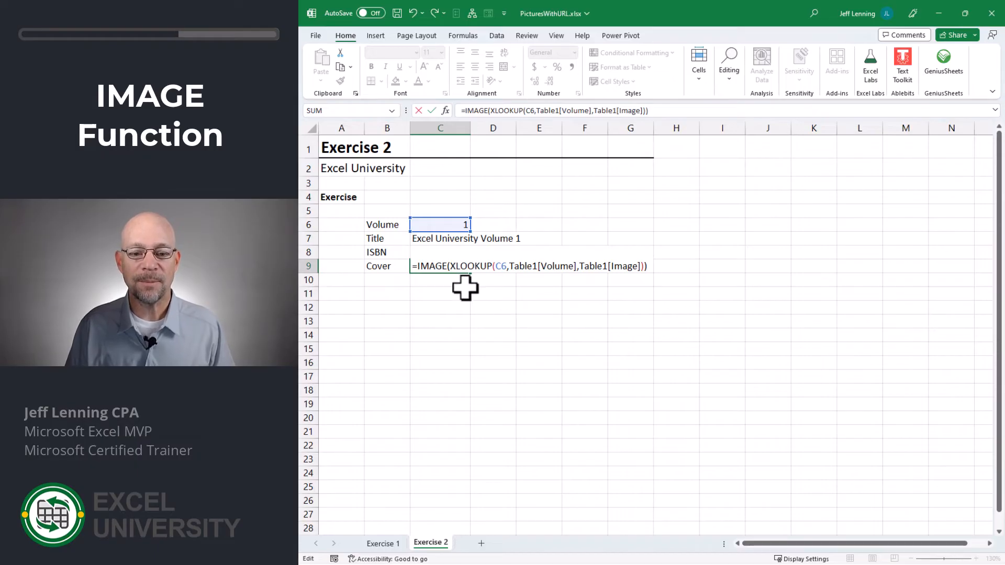
mouse_move(725, 367)
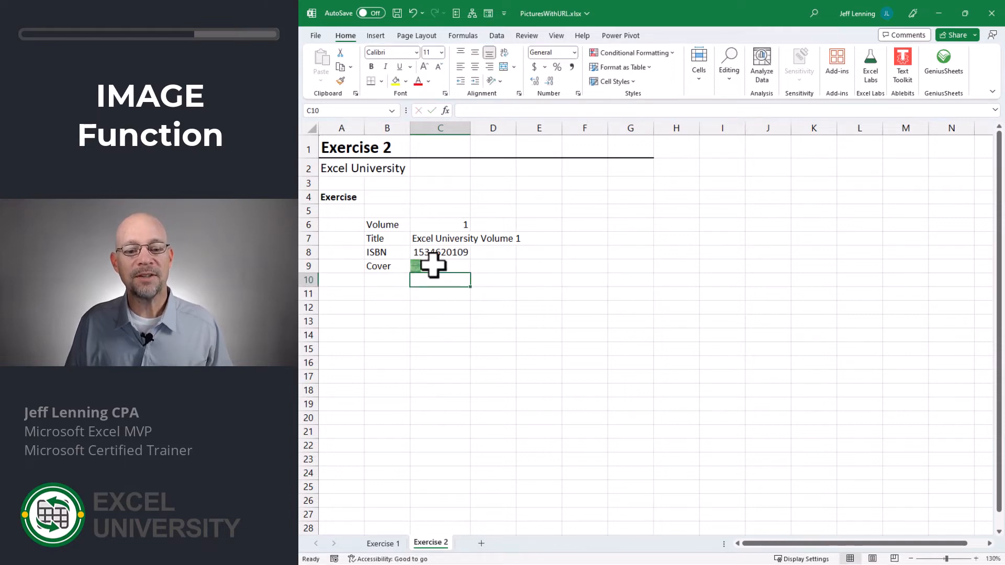
Step: Select the C9 cover image and bring up its Place over Cells option
left_click(440, 266)
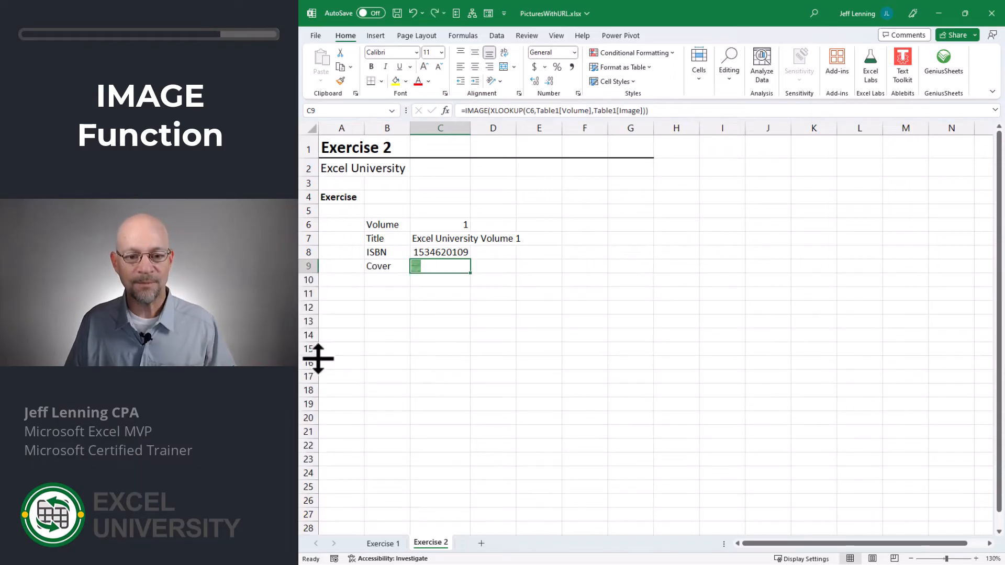
right_click(440, 266)
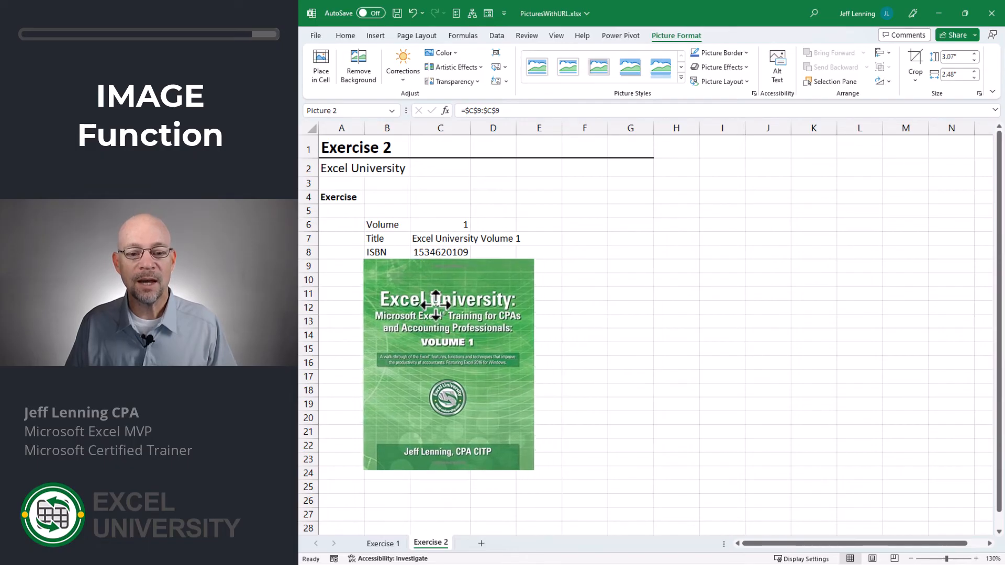
left_click(448, 364)
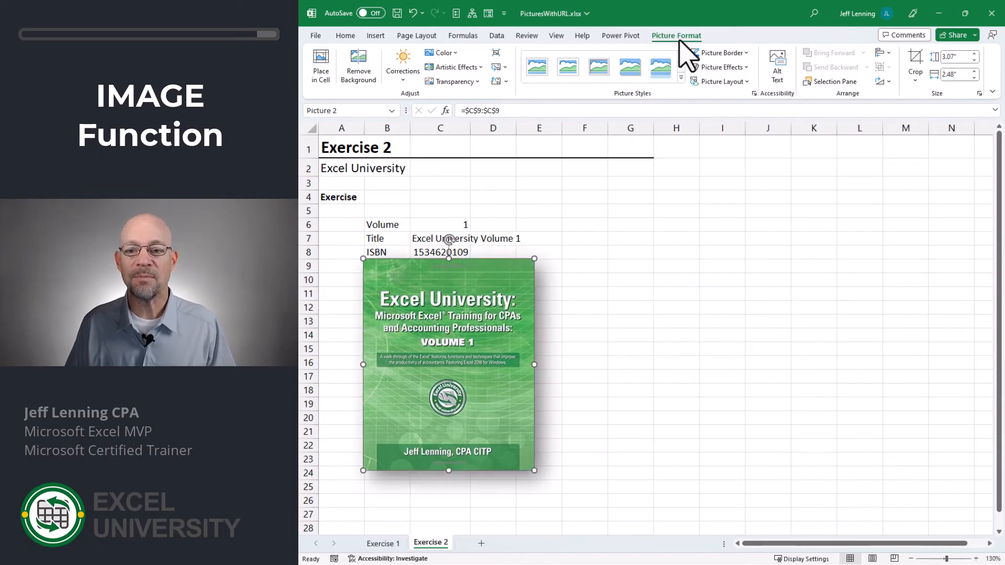
left_click(440, 224)
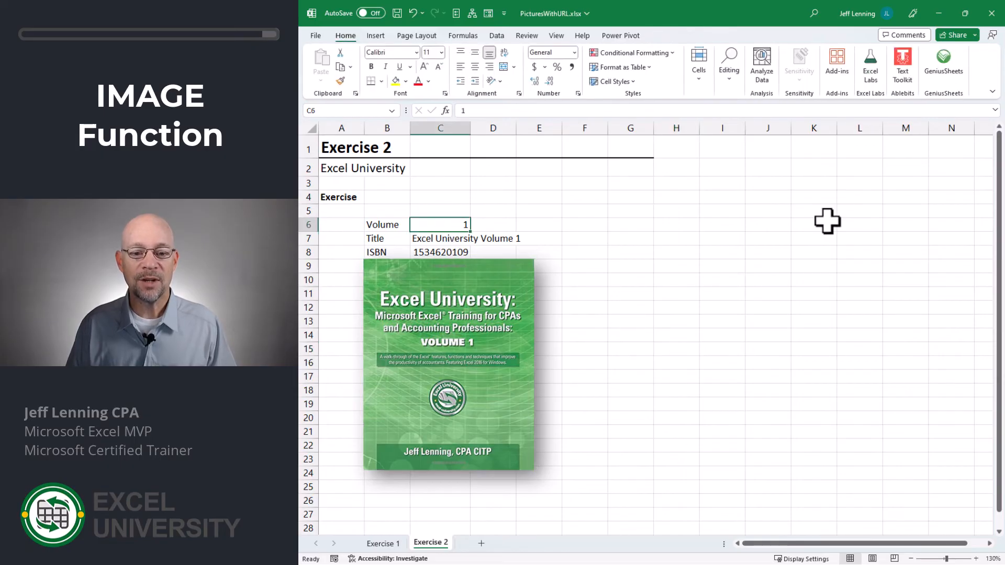